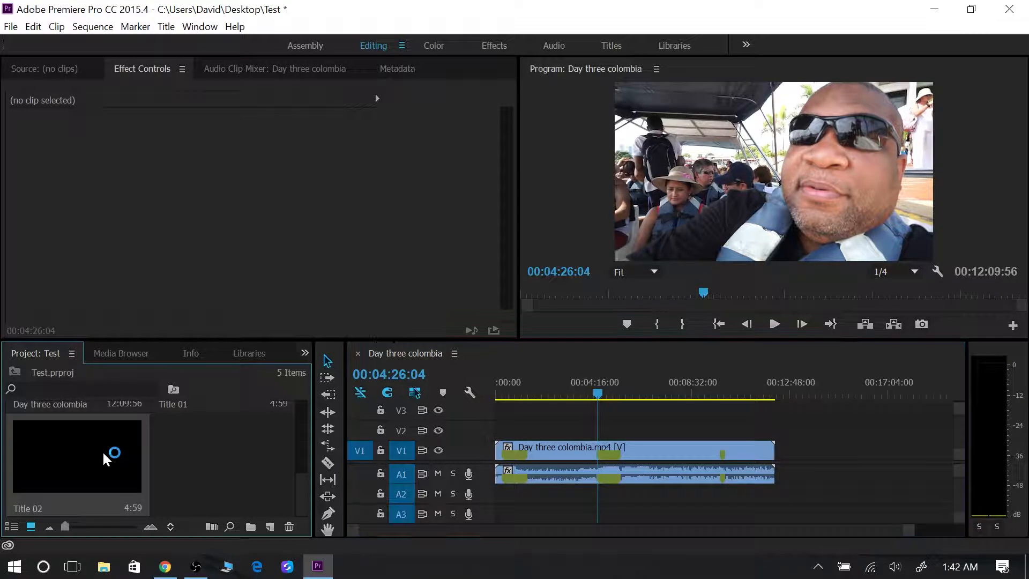
{"action": "mouse_move", "coordinate": [162, 472]}
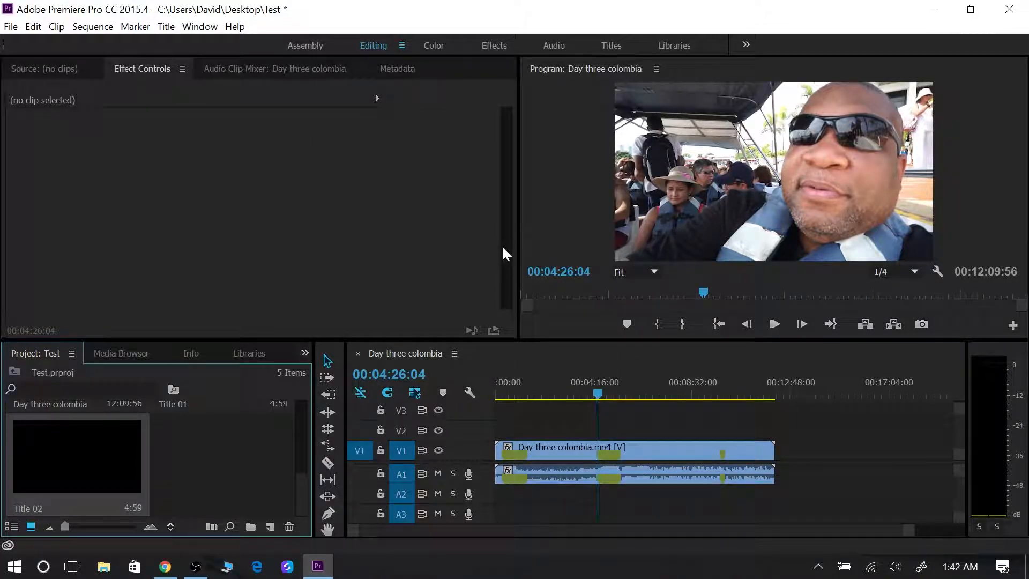
{"action": "mouse_move", "coordinate": [166, 26]}
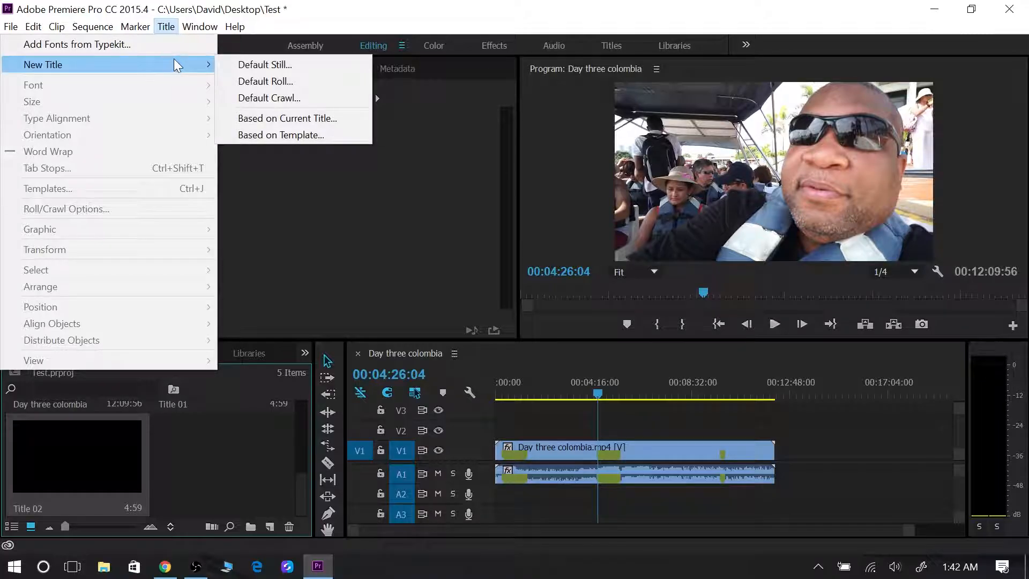
- Create a new default still title named Title 03 and enter the Titler
{"action": "left_click", "coordinate": [264, 65]}
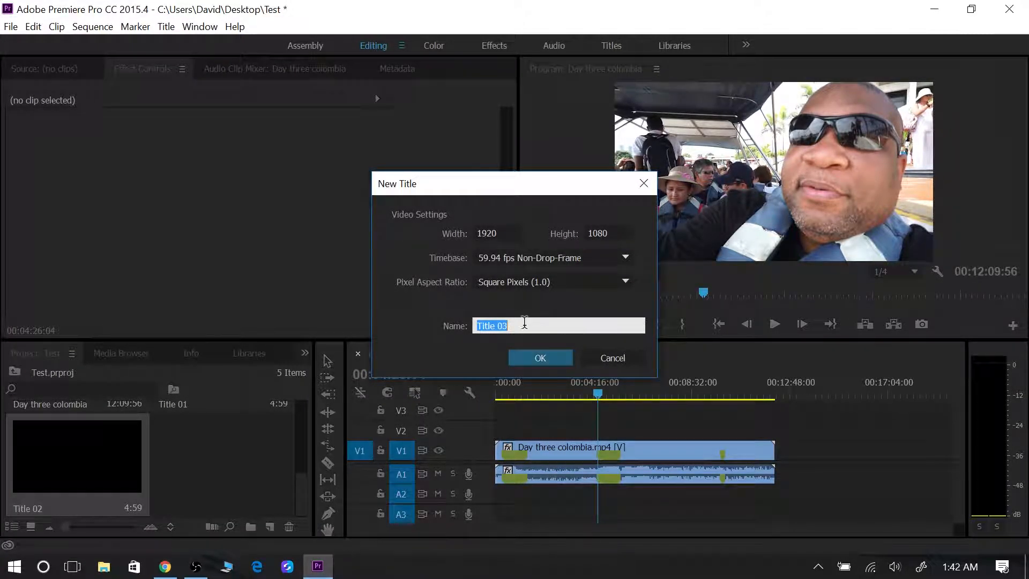
{"action": "left_click", "coordinate": [539, 358]}
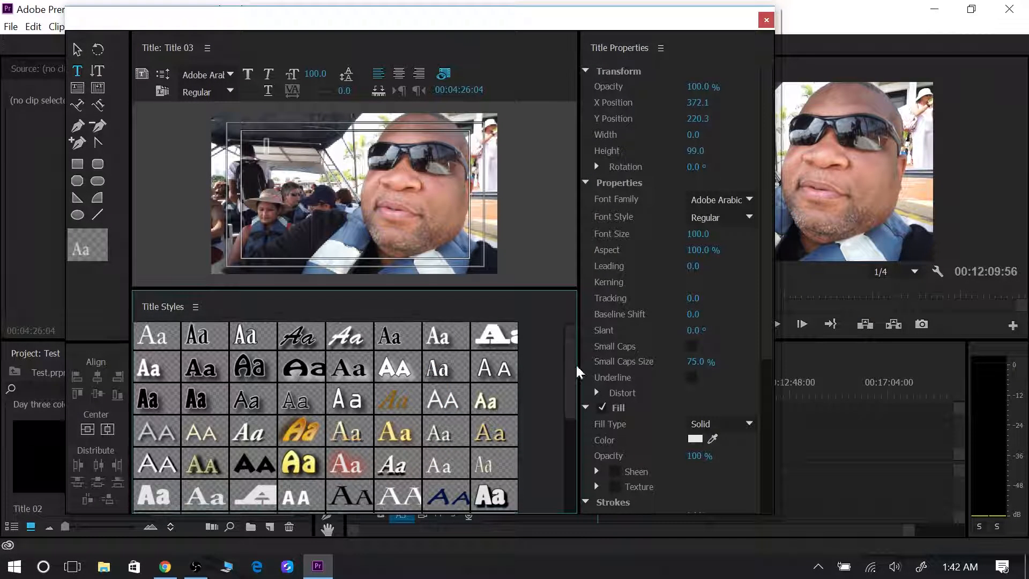
- Apply the Poplar Puffy White 41 title style from the Title Styles list
{"action": "scroll", "scroll_direction": "down", "scroll_amount": 3}
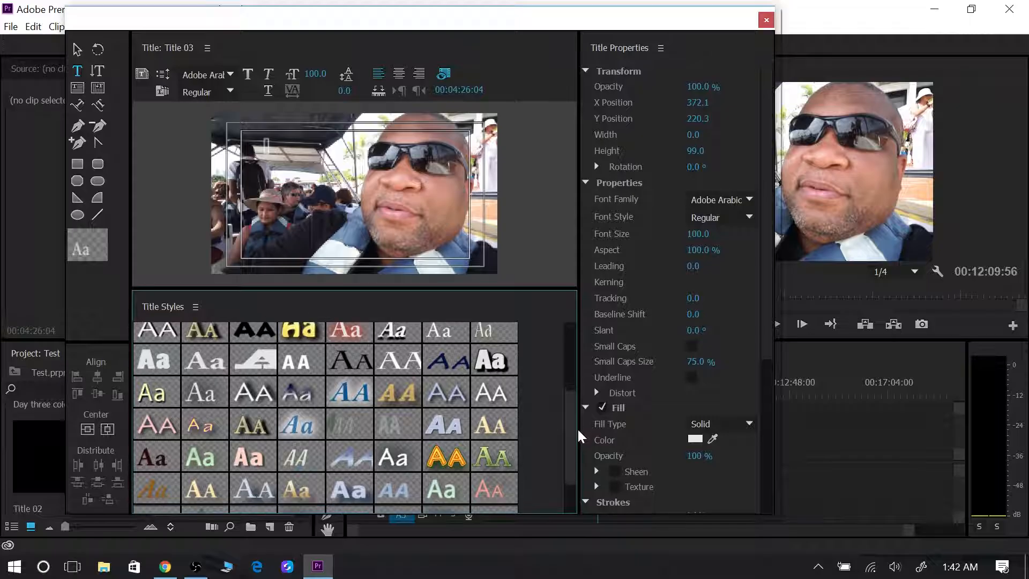
{"action": "scroll", "scroll_direction": "down", "scroll_amount": 3}
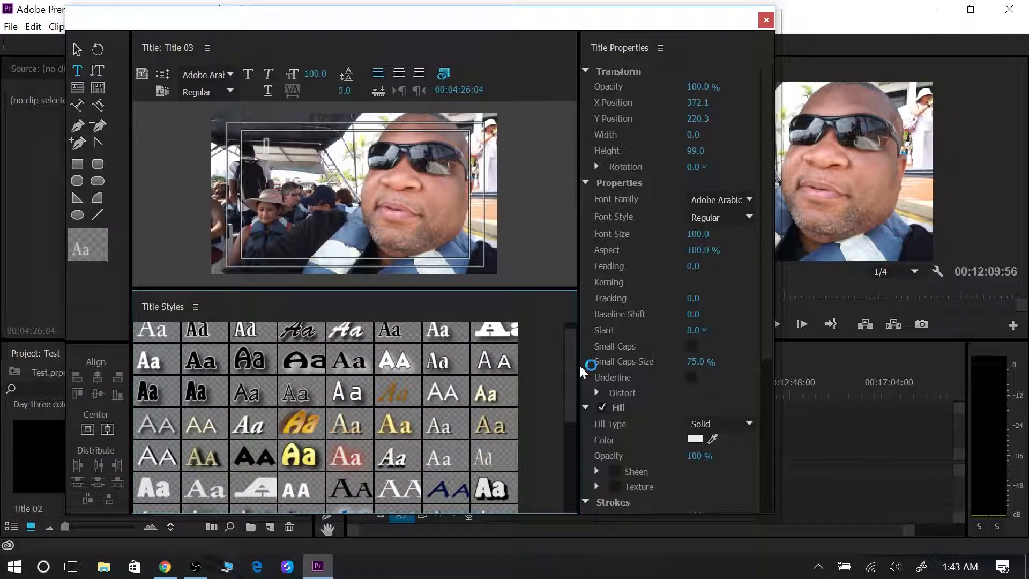
{"action": "mouse_move", "coordinate": [493, 491]}
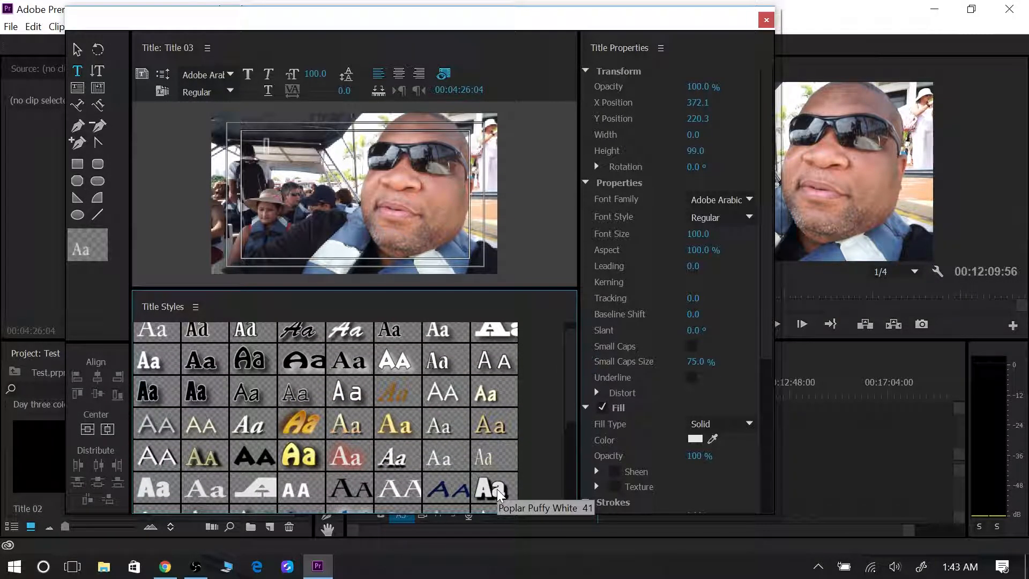
{"action": "left_click", "coordinate": [493, 487]}
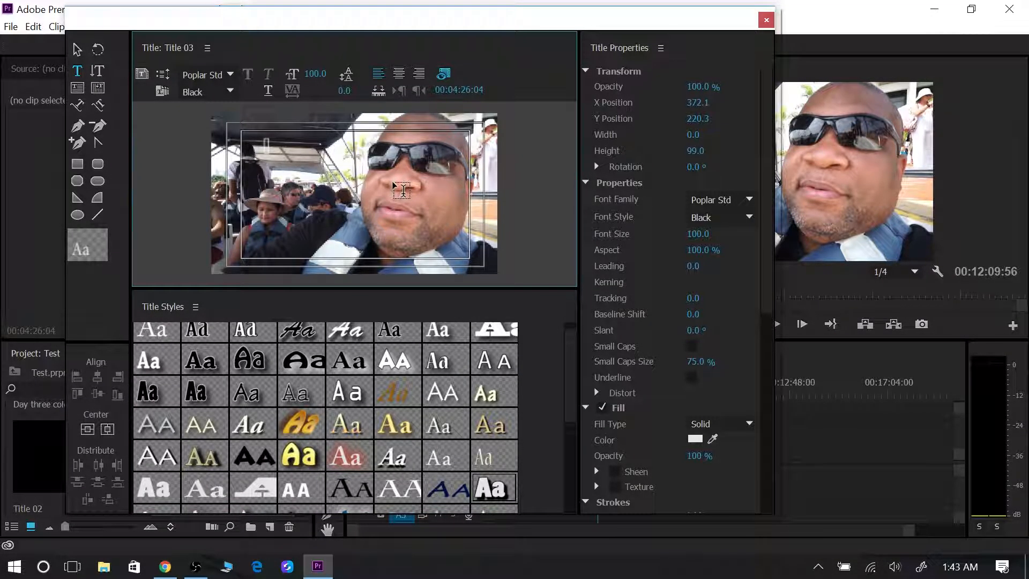
- Enter the heading text 'The Journey Continues' in the frame
{"action": "type", "text": "thc"}
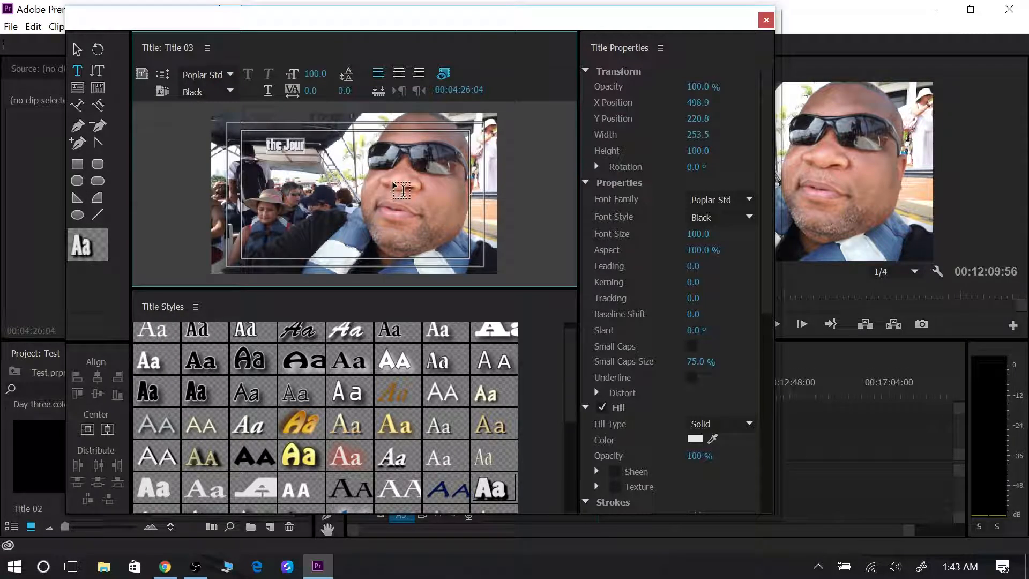
{"action": "type", "text": "ney"}
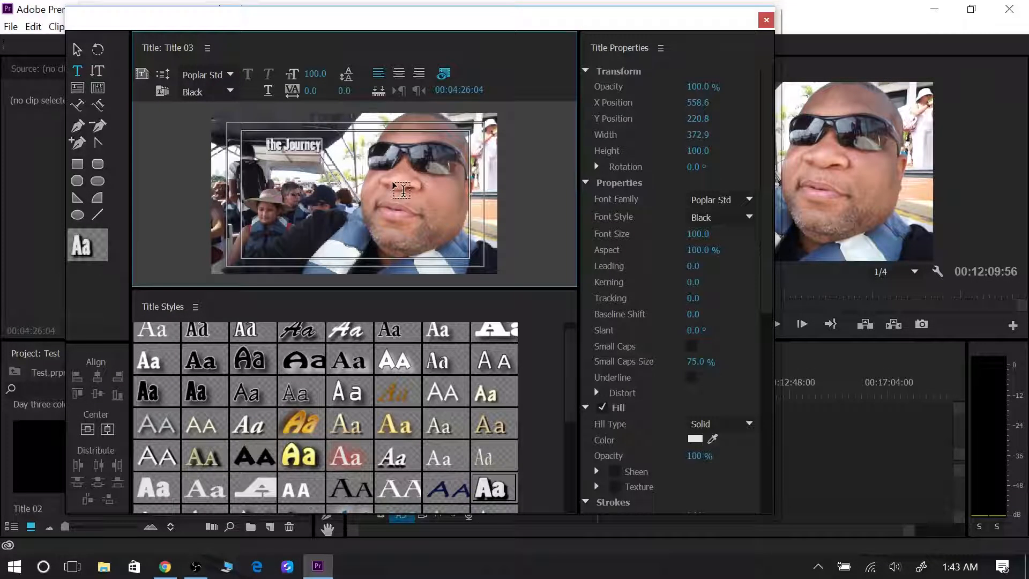
{"action": "type", "text": "Continues"}
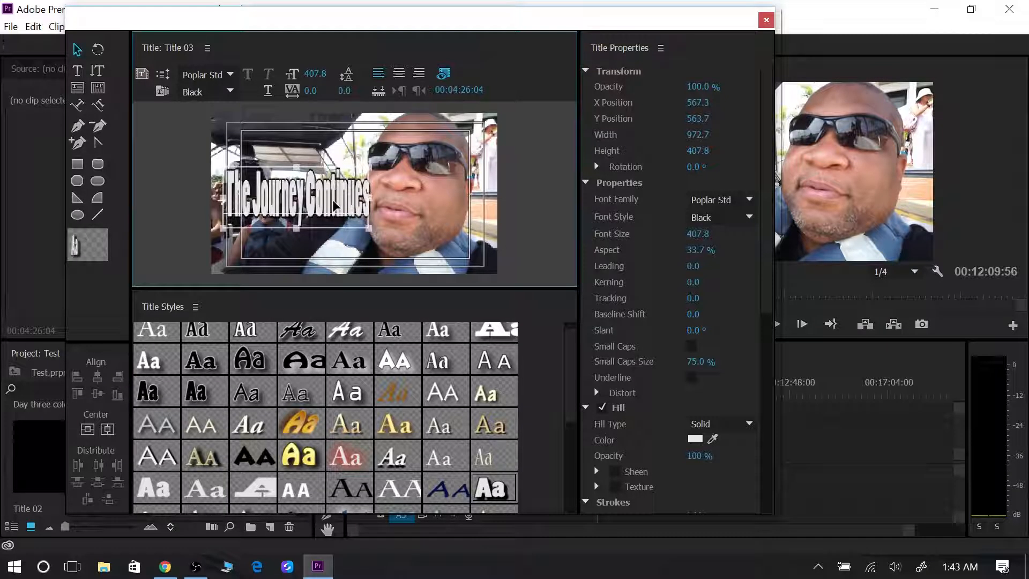
- Resize the title box taller and narrower and place it along the top of the frame
{"action": "left_click_drag", "start_coordinate": [299, 200], "coordinate": [291, 164]}
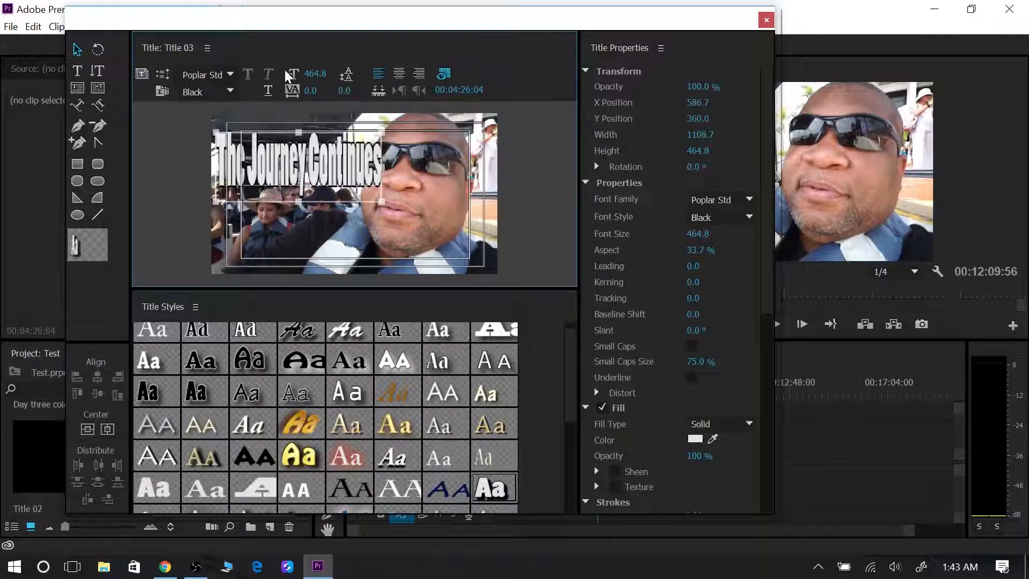
{"action": "mouse_move", "coordinate": [293, 74]}
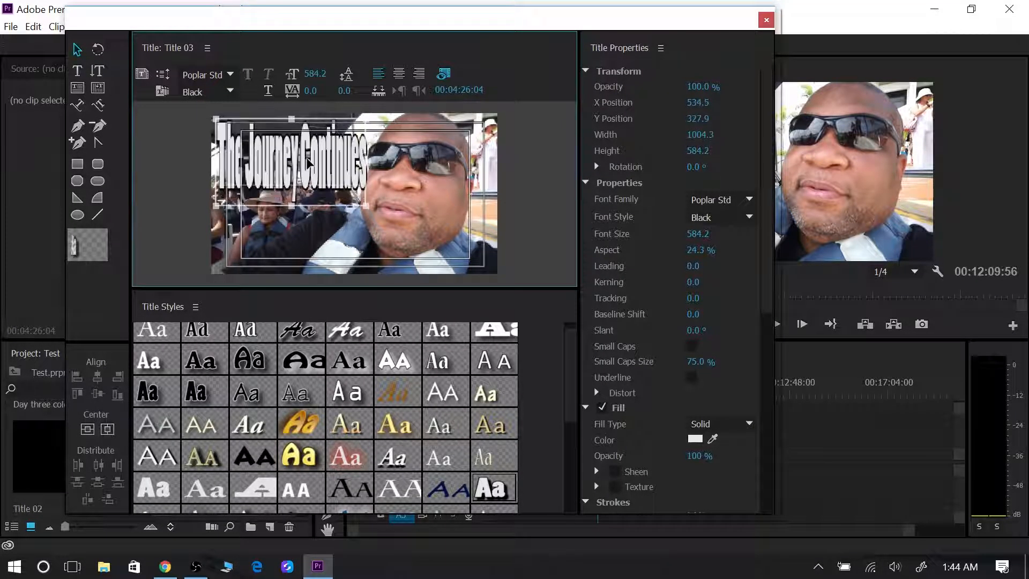
{"action": "left_click_drag", "start_coordinate": [309, 163], "coordinate": [368, 203]}
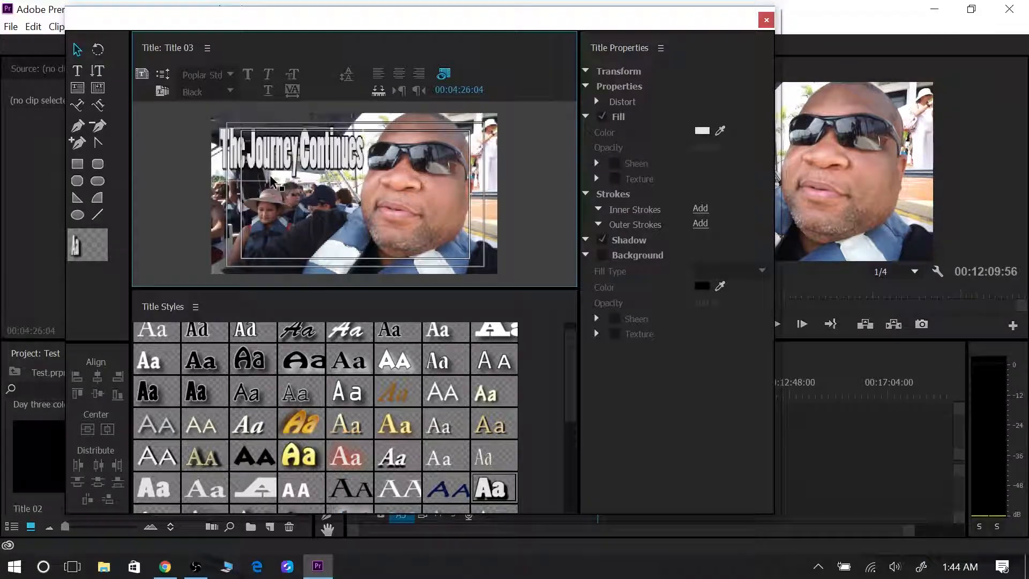
{"action": "mouse_move", "coordinate": [355, 433]}
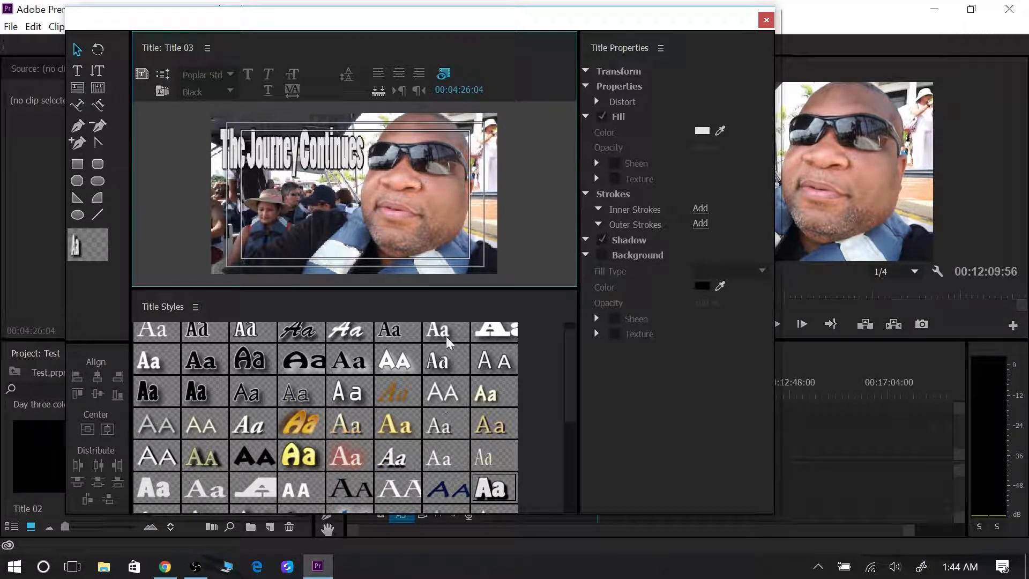
{"action": "mouse_move", "coordinate": [77, 71]}
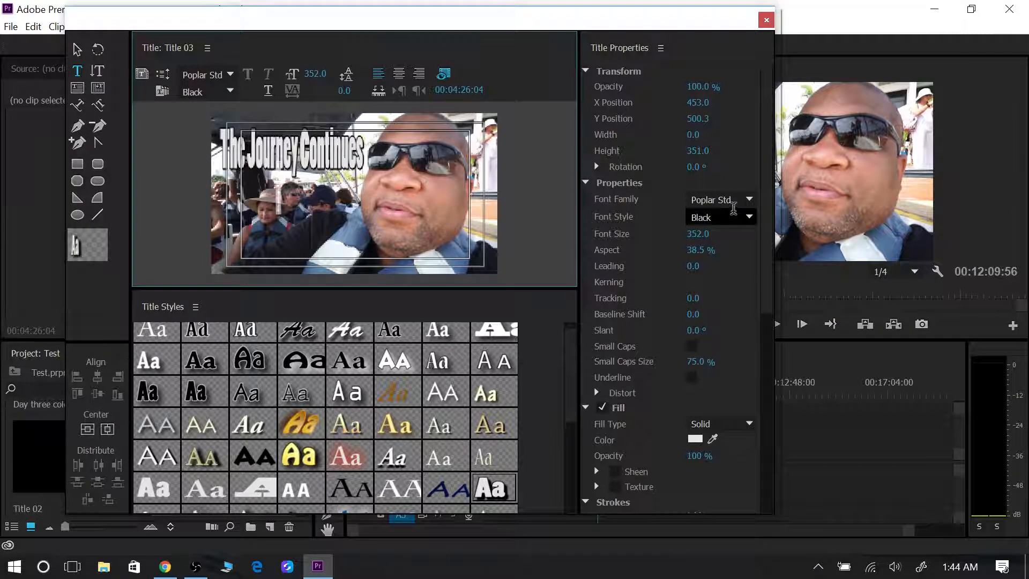
{"action": "mouse_move", "coordinate": [733, 183]}
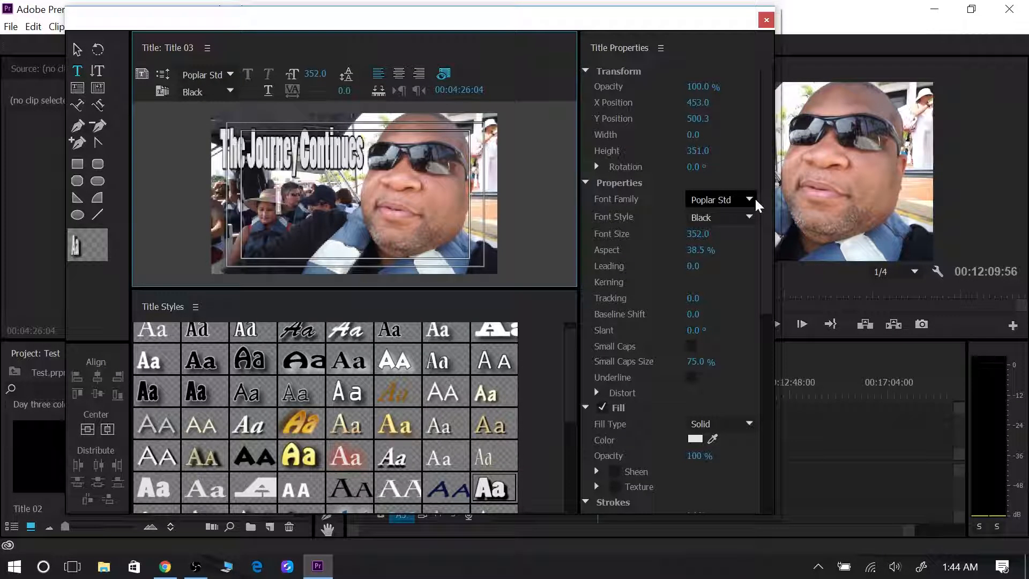
- Set the new lower text line's font family to Arial
{"action": "left_click", "coordinate": [749, 200]}
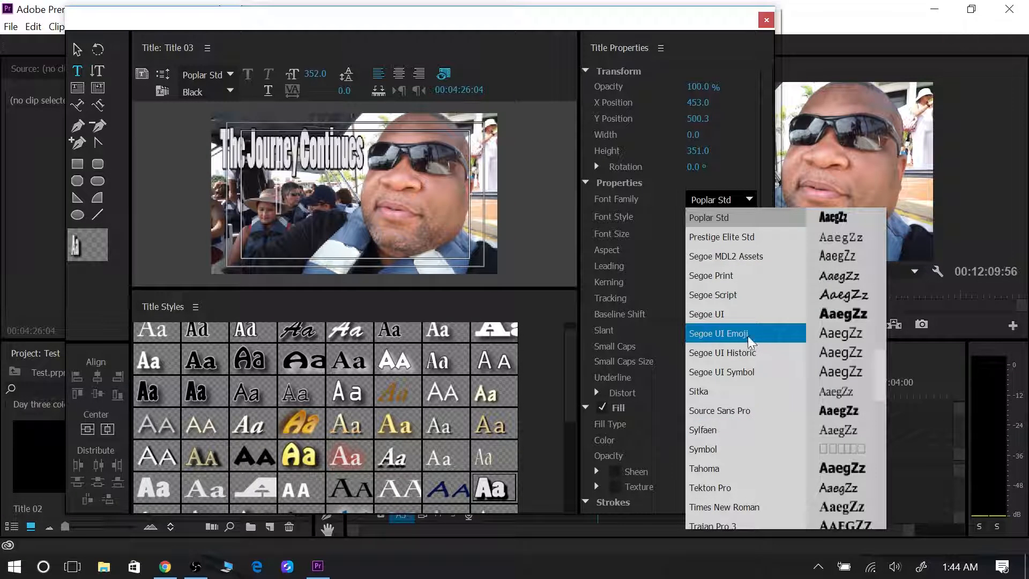
{"action": "scroll", "scroll_direction": "up", "scroll_amount": 3}
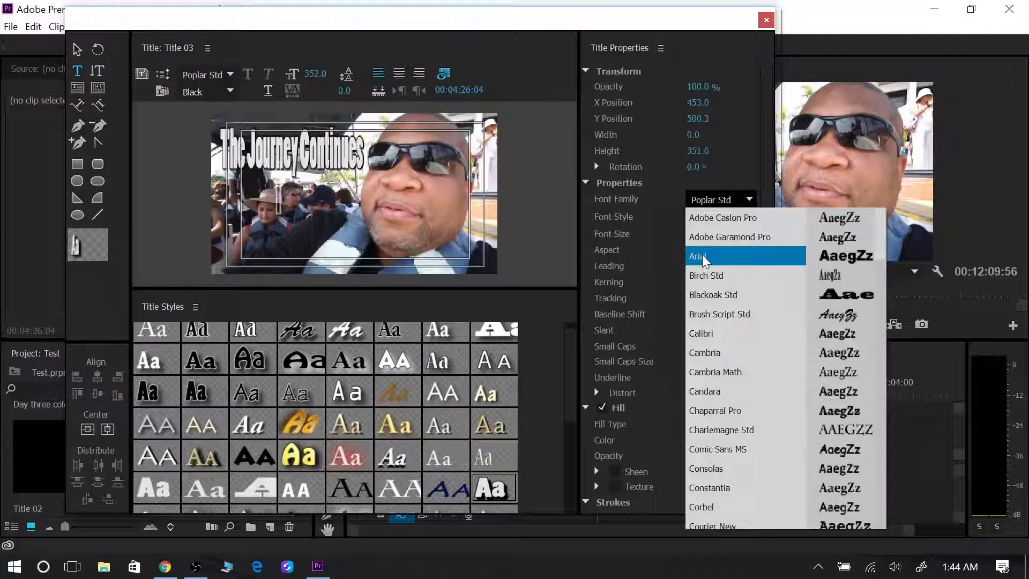
{"action": "left_click", "coordinate": [698, 256]}
{"action": "type", "text": "The"}
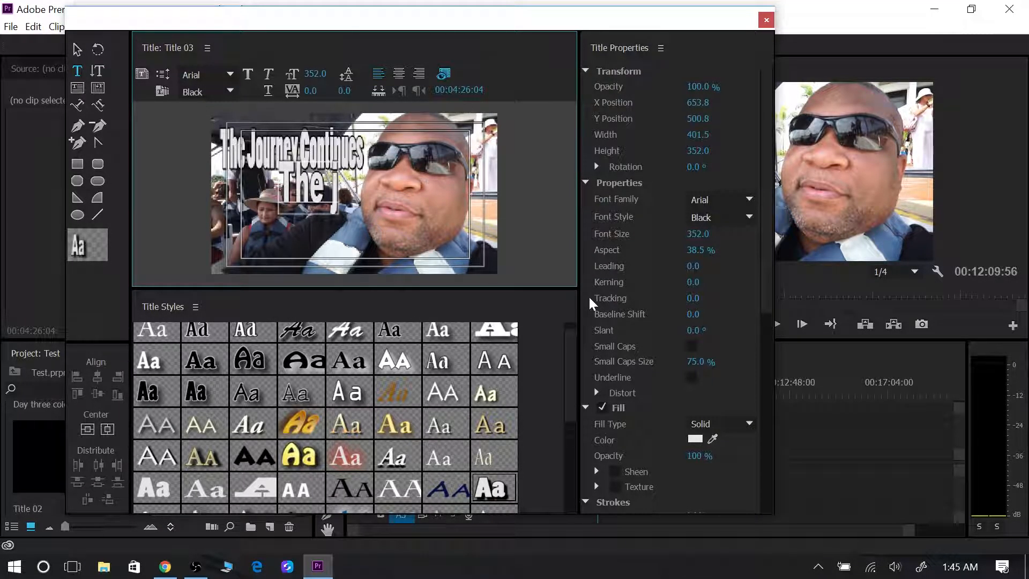
- Complete the lower 'The Journey Continues' line and resize it narrower near the bottom
{"action": "type", "text": "Oou"}
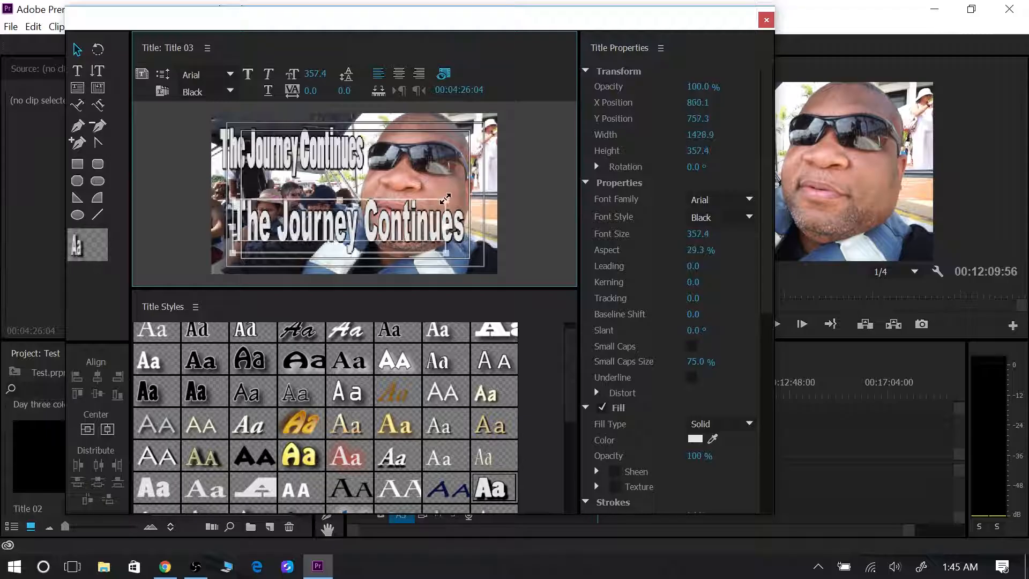
{"action": "left_click_drag", "start_coordinate": [446, 200], "coordinate": [422, 194]}
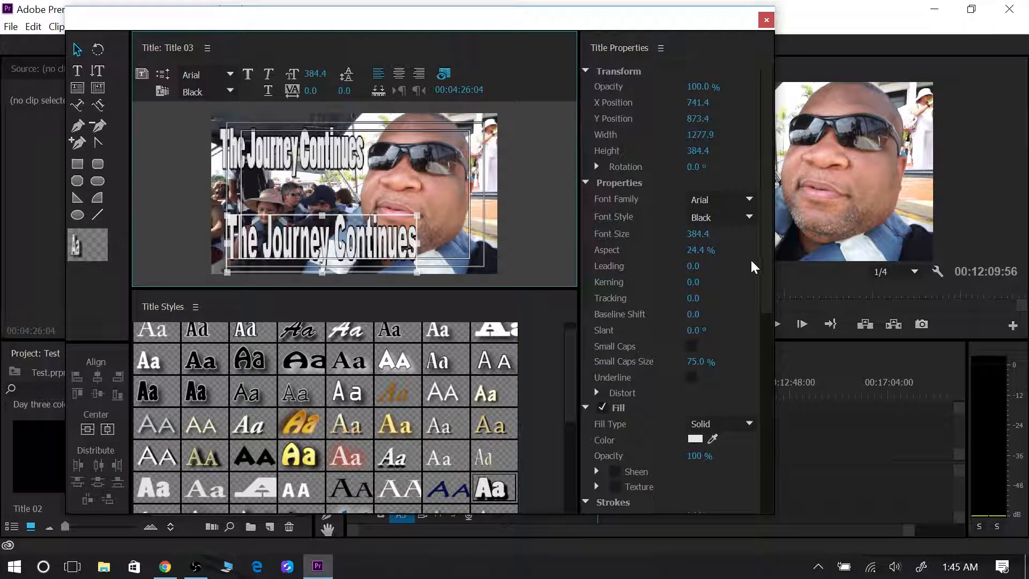
- Remove the stroked duplicate lower line and start a new 'Day 1' text box at lower right
{"action": "scroll", "scroll_direction": "down", "scroll_amount": 3}
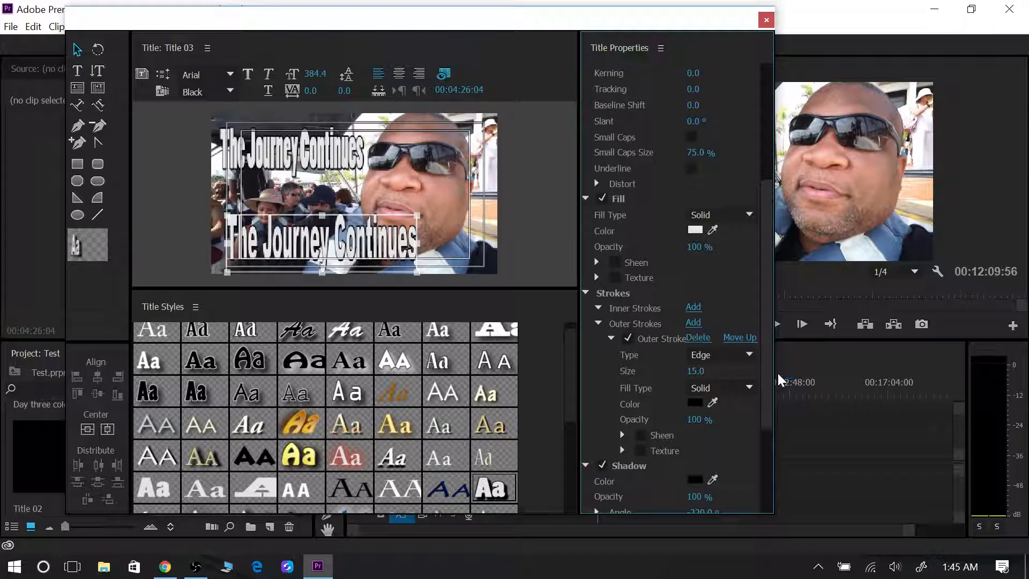
{"action": "scroll", "scroll_direction": "up", "scroll_amount": 3}
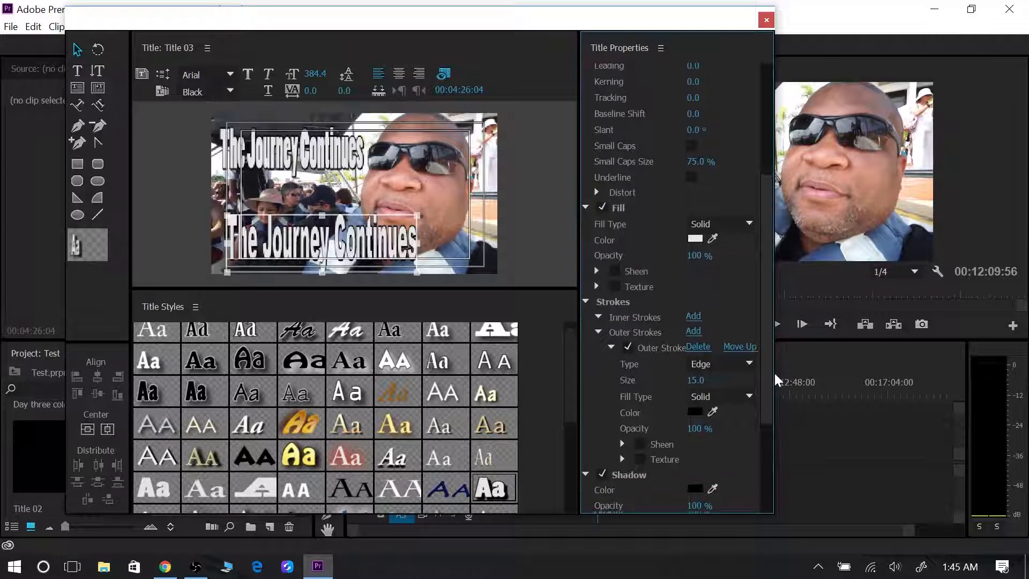
{"action": "scroll", "scroll_direction": "down", "scroll_amount": 3}
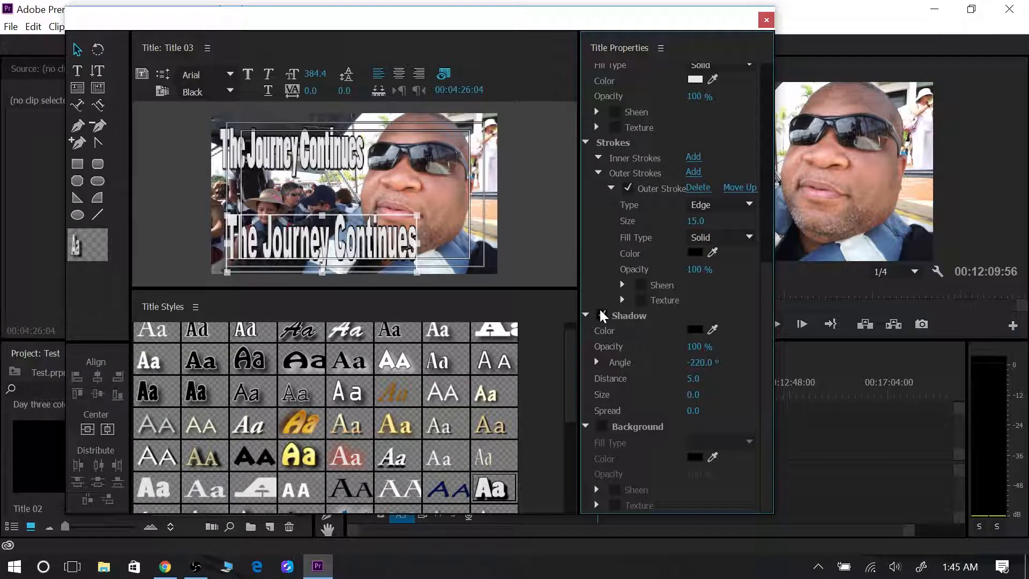
{"action": "left_click", "coordinate": [601, 315]}
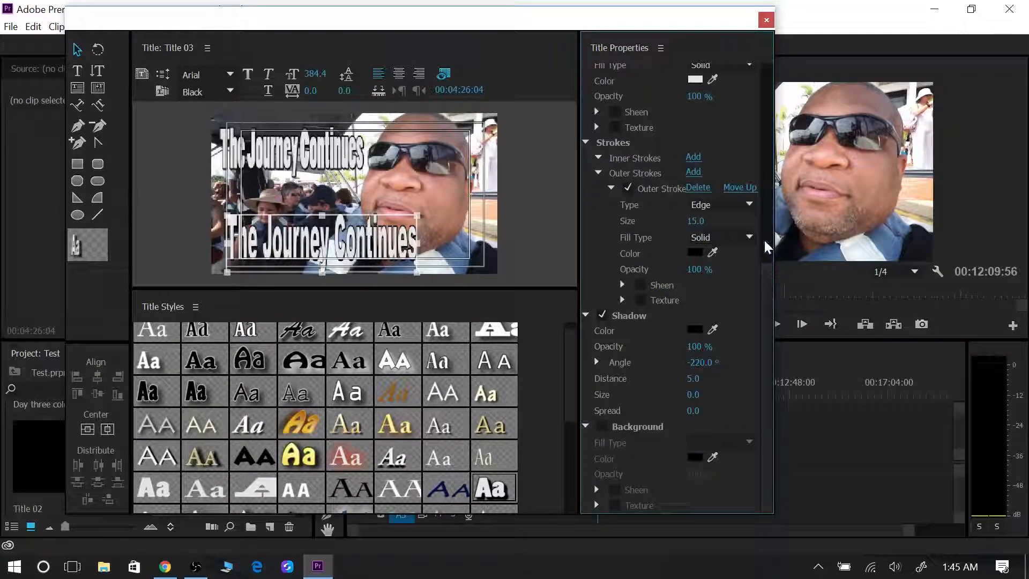
{"action": "scroll", "scroll_direction": "up", "scroll_amount": 3}
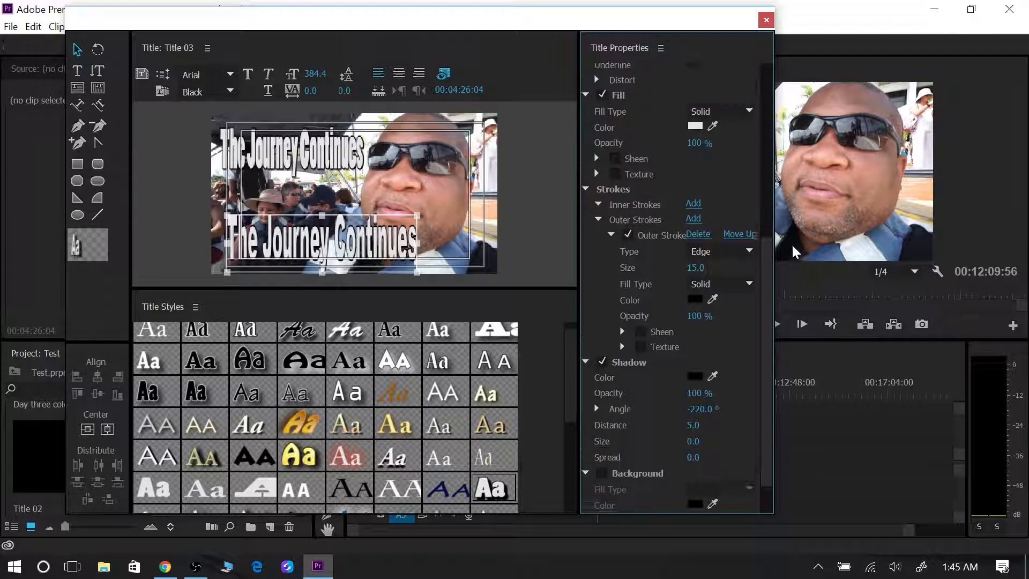
{"action": "scroll", "scroll_direction": "up", "scroll_amount": 3}
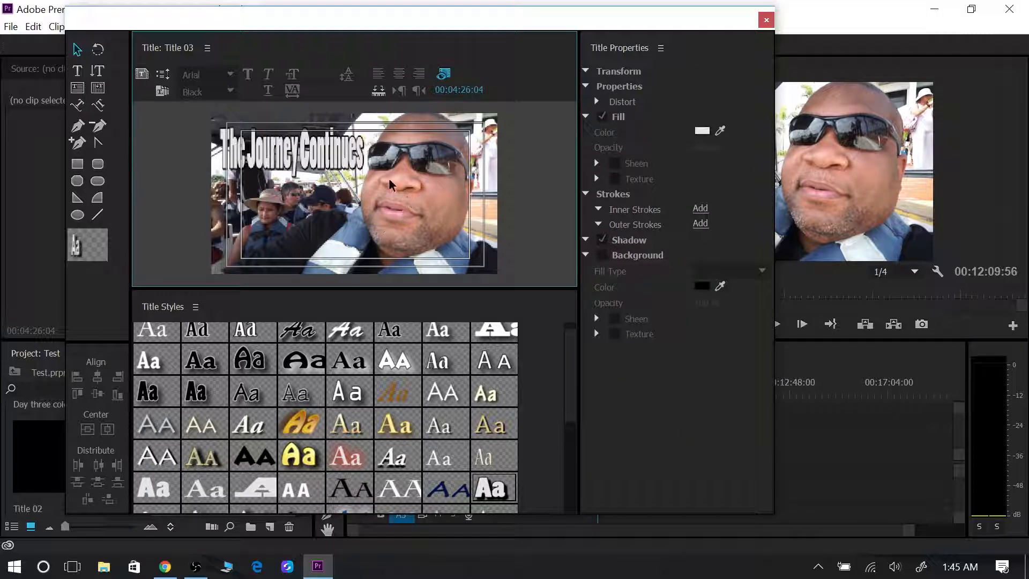
{"action": "mouse_move", "coordinate": [460, 251]}
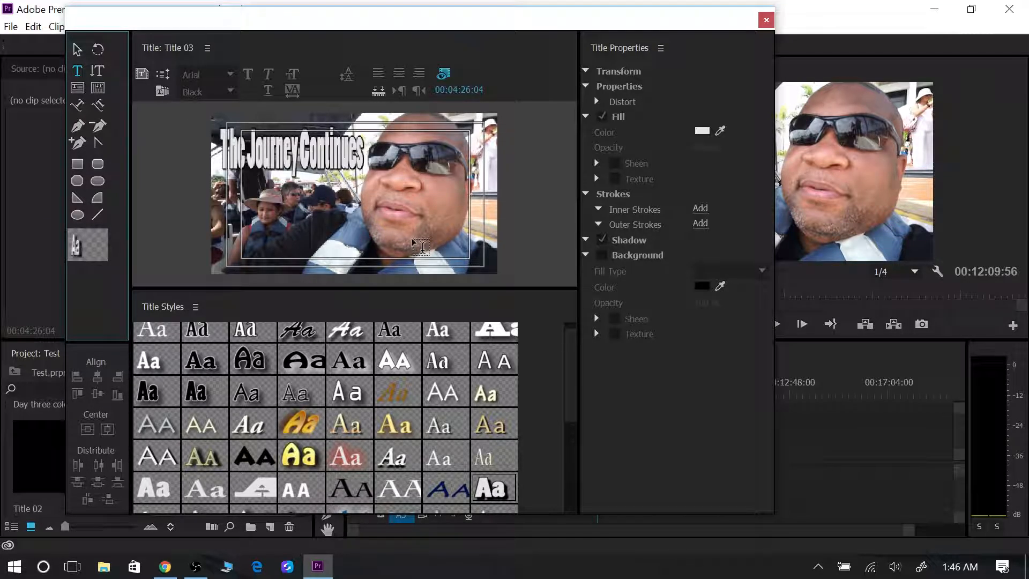
{"action": "left_click", "coordinate": [587, 70]}
{"action": "type", "text": "Day 1"}
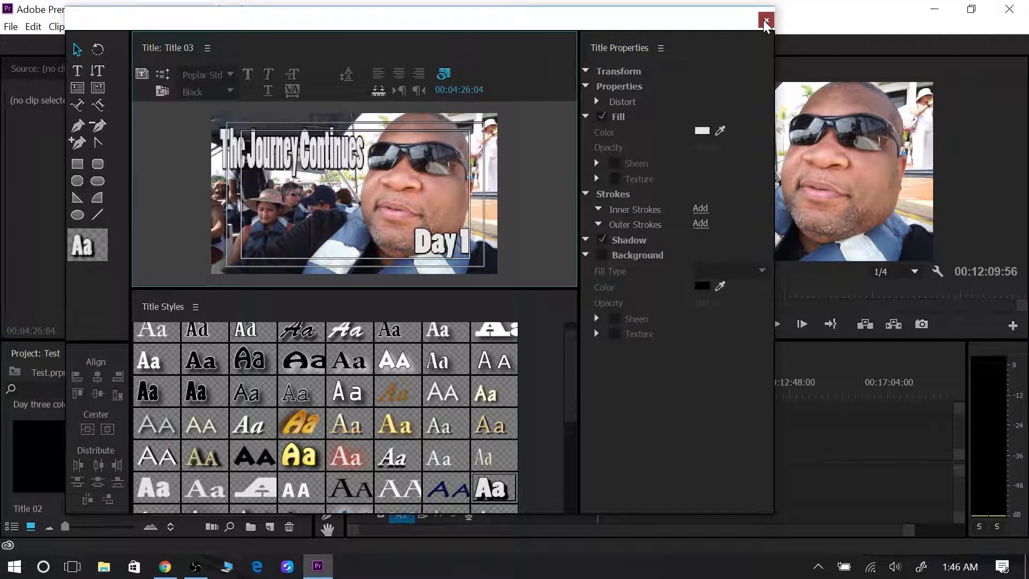
- Close the Titler and place Title 03 on V2 above the Colombia clip at the playhead
{"action": "left_click", "coordinate": [764, 19]}
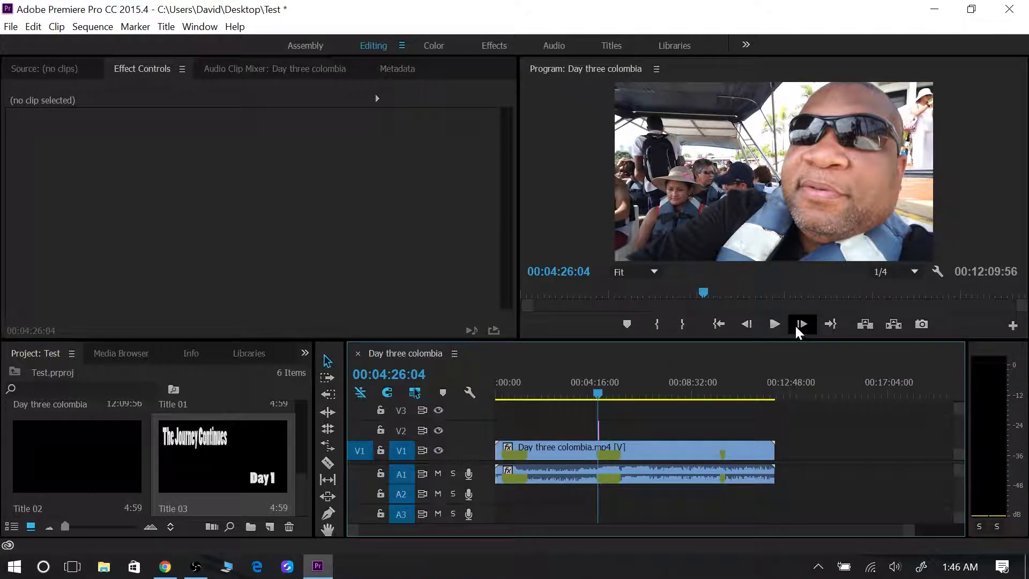
{"action": "left_click", "coordinate": [801, 323]}
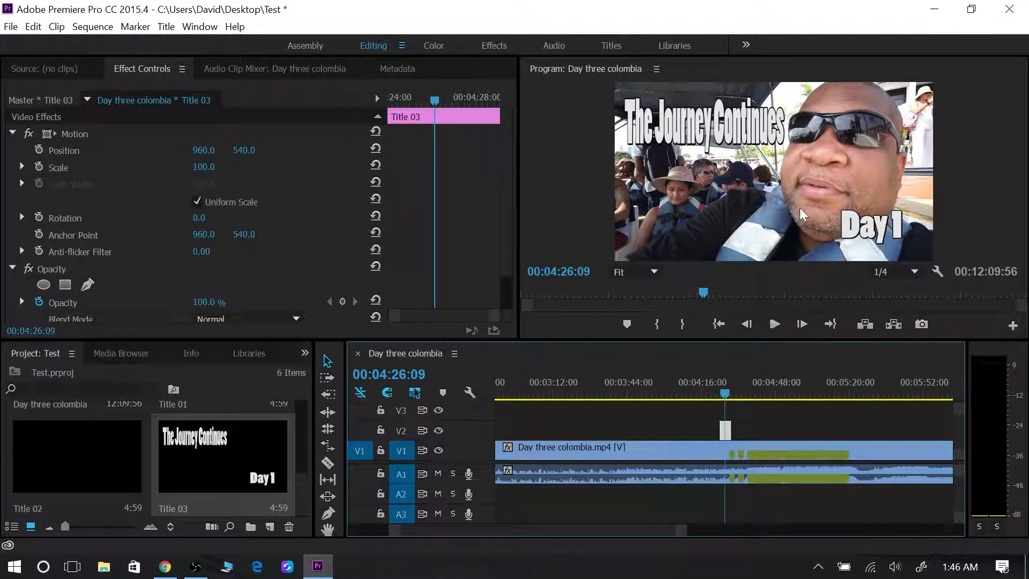
{"action": "mouse_move", "coordinate": [922, 324]}
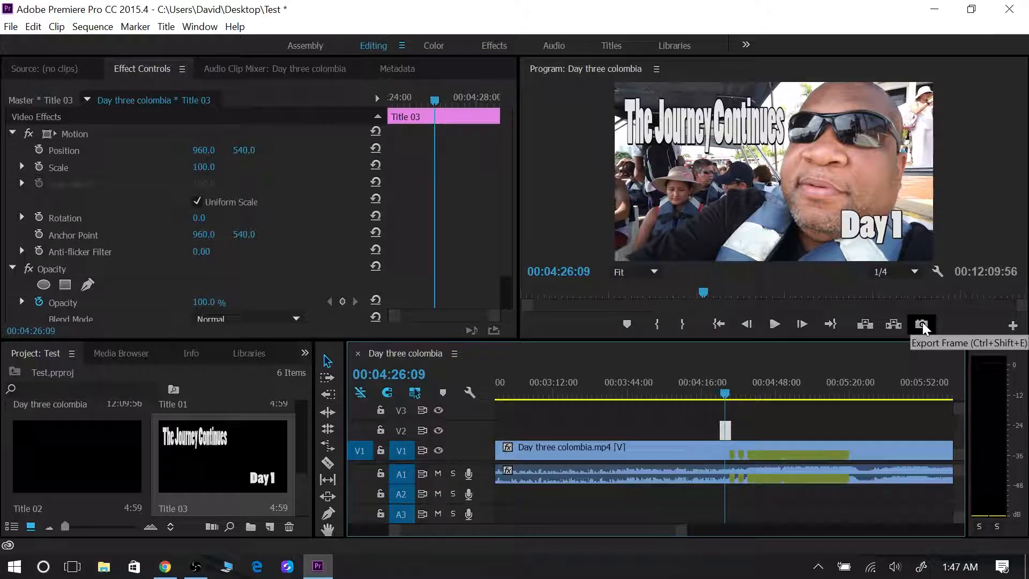
- Export the titled frame as a still to the Desktop and minimize Premiere
{"action": "left_click", "coordinate": [922, 324]}
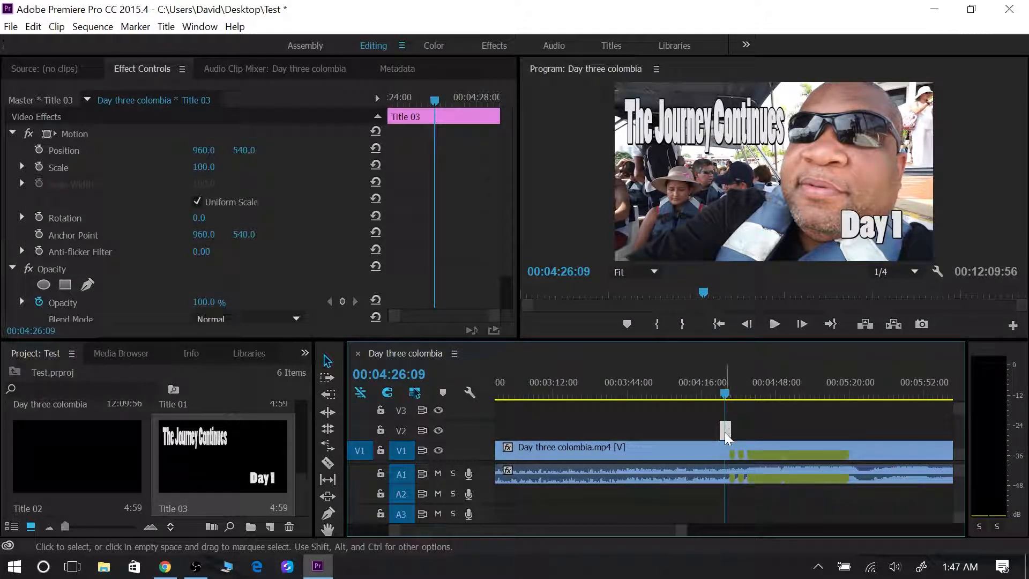
{"action": "left_click", "coordinate": [922, 324]}
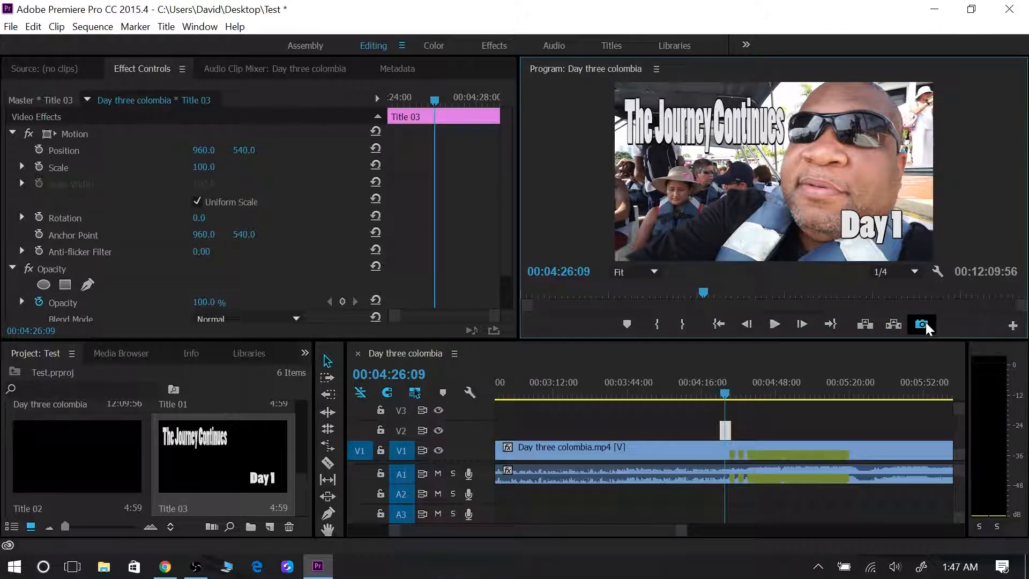
{"action": "left_click", "coordinate": [922, 324]}
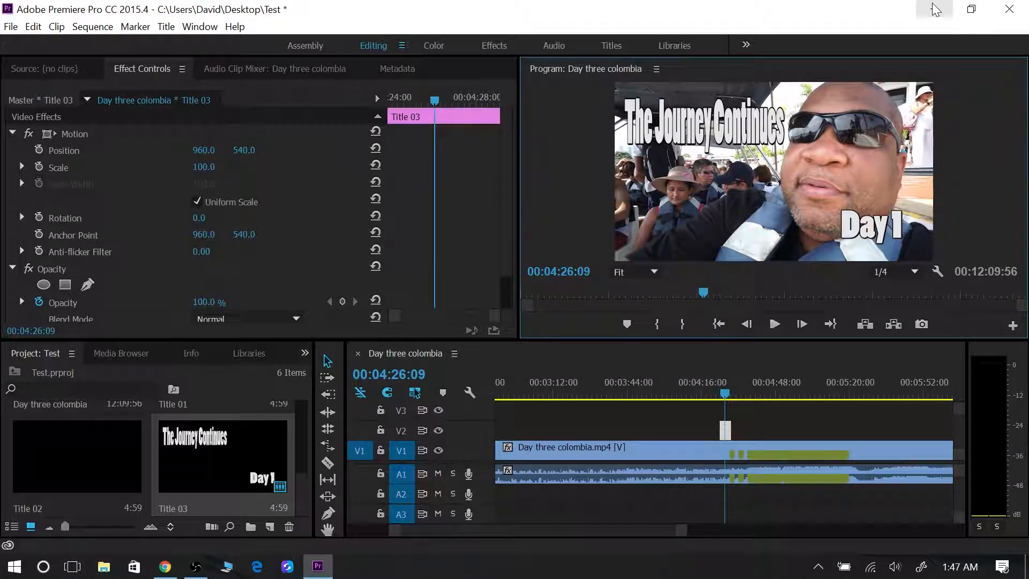
{"action": "left_click", "coordinate": [933, 9]}
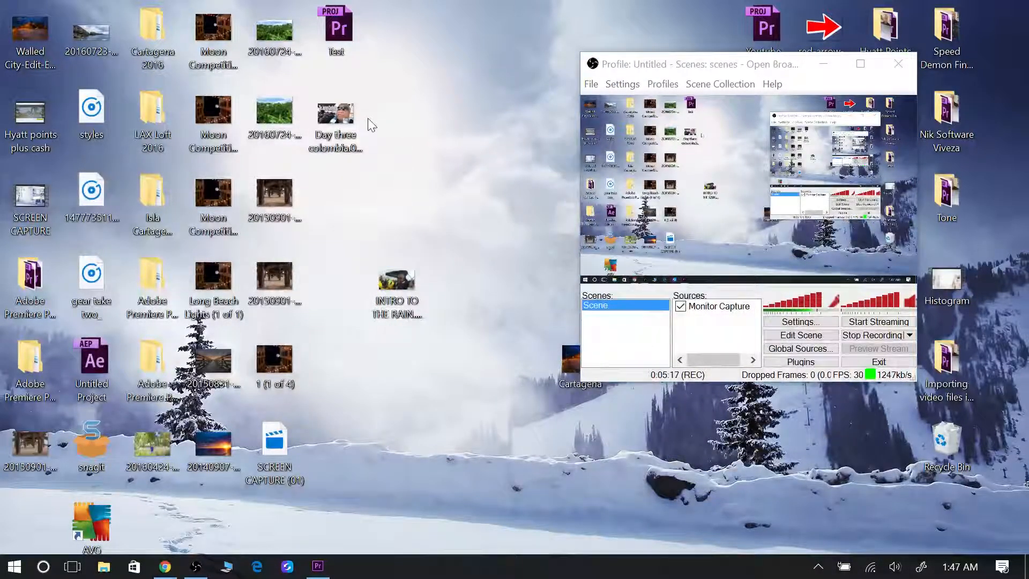
- View the exported still full-screen in Photos, close it and return to Premiere
{"action": "double_click", "coordinate": [336, 121]}
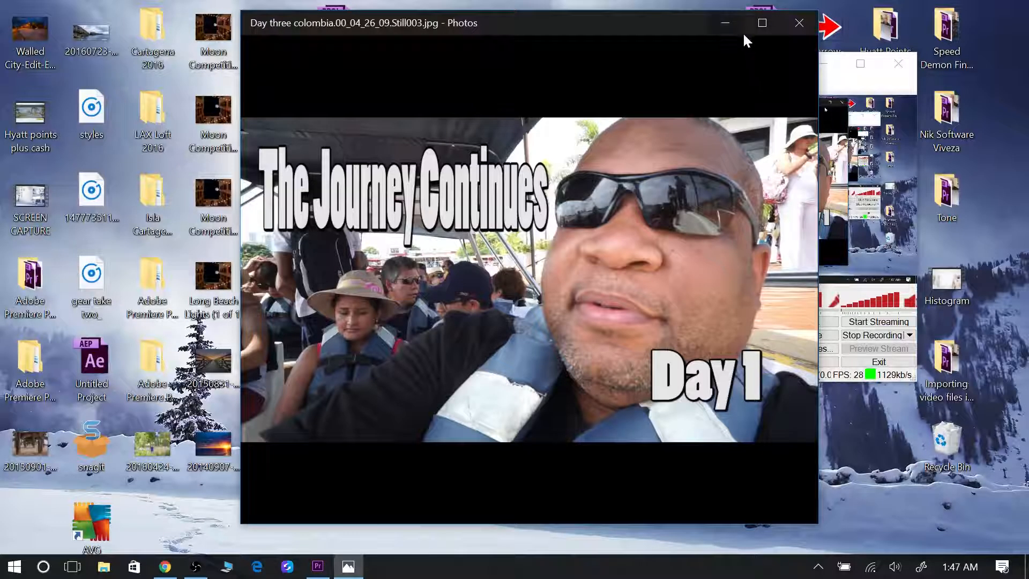
{"action": "left_click", "coordinate": [762, 22]}
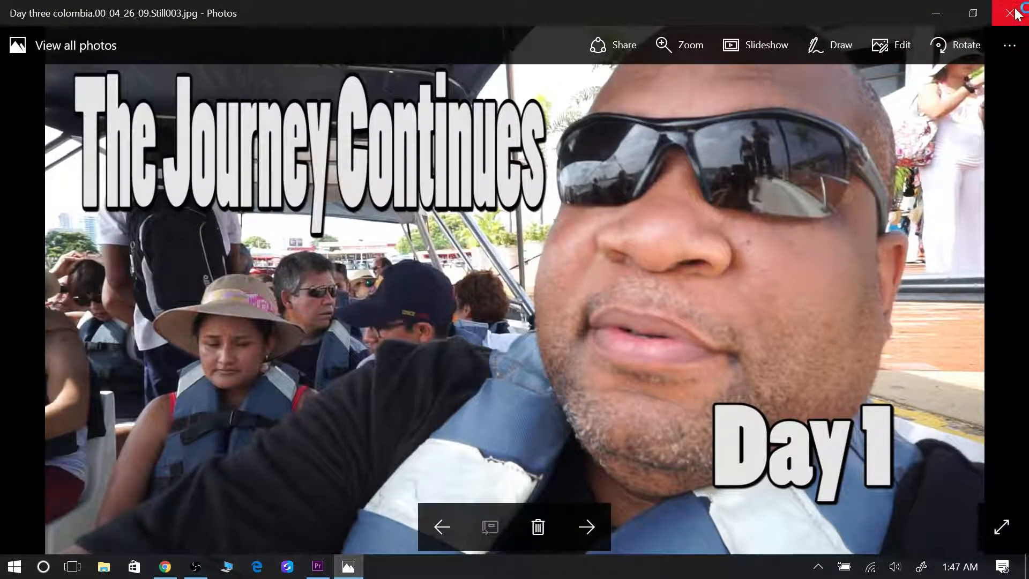
{"action": "left_click", "coordinate": [1017, 12]}
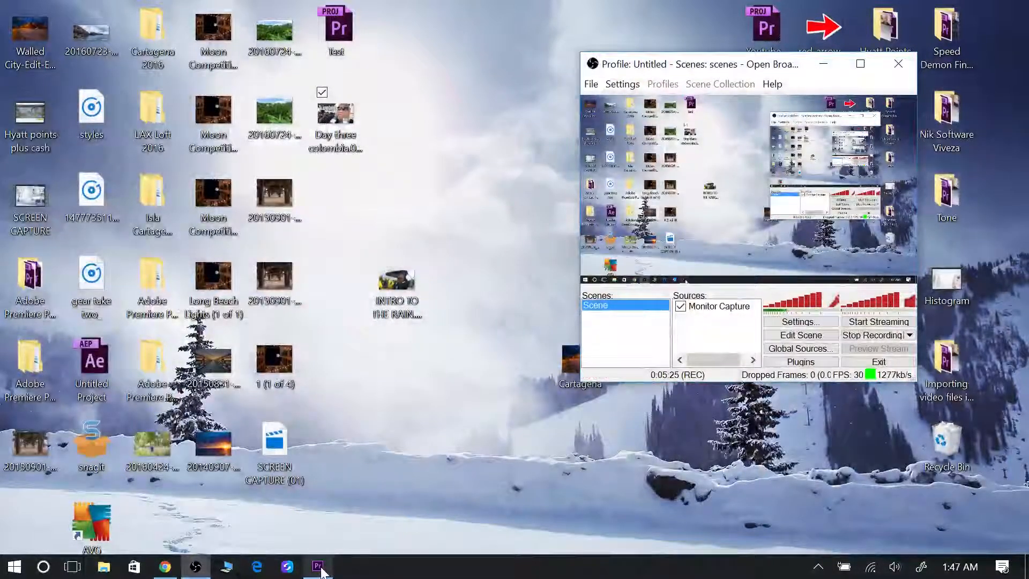
{"action": "left_click", "coordinate": [319, 566]}
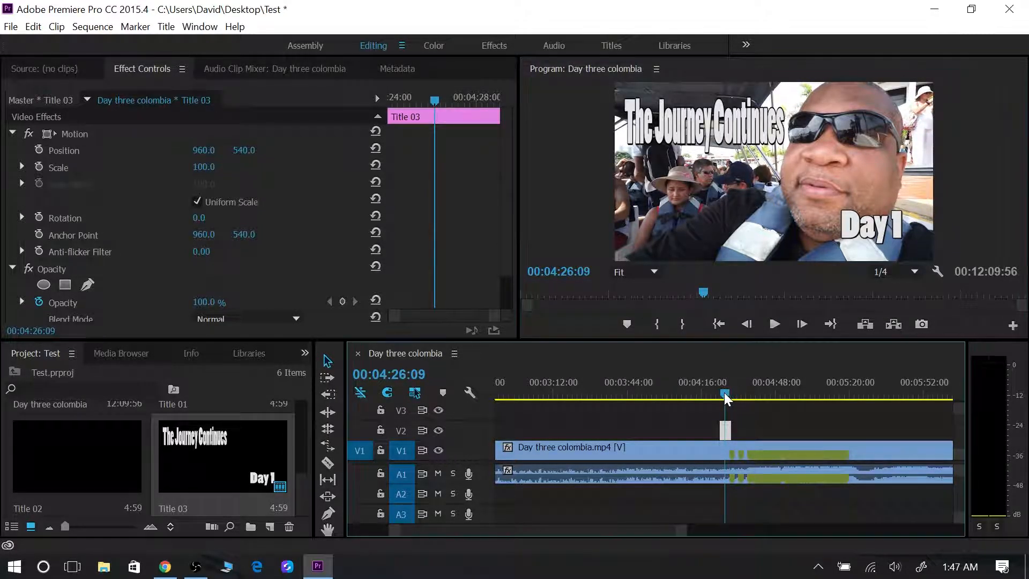
- Move the playhead to the Cafe de Colombia sign at 05:07:38 and export that frame as a still
{"action": "left_click", "coordinate": [549, 394]}
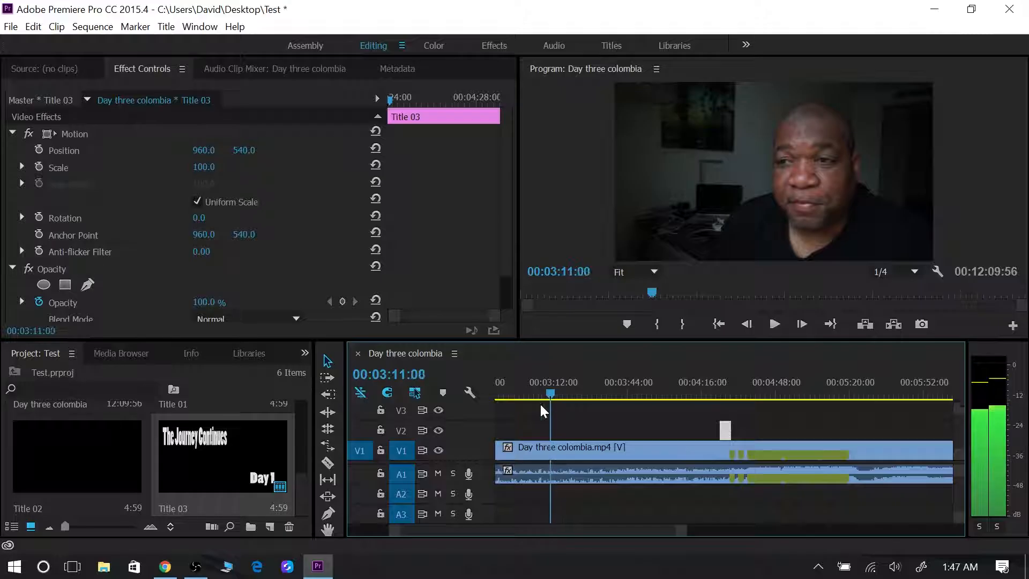
{"action": "left_click", "coordinate": [692, 393]}
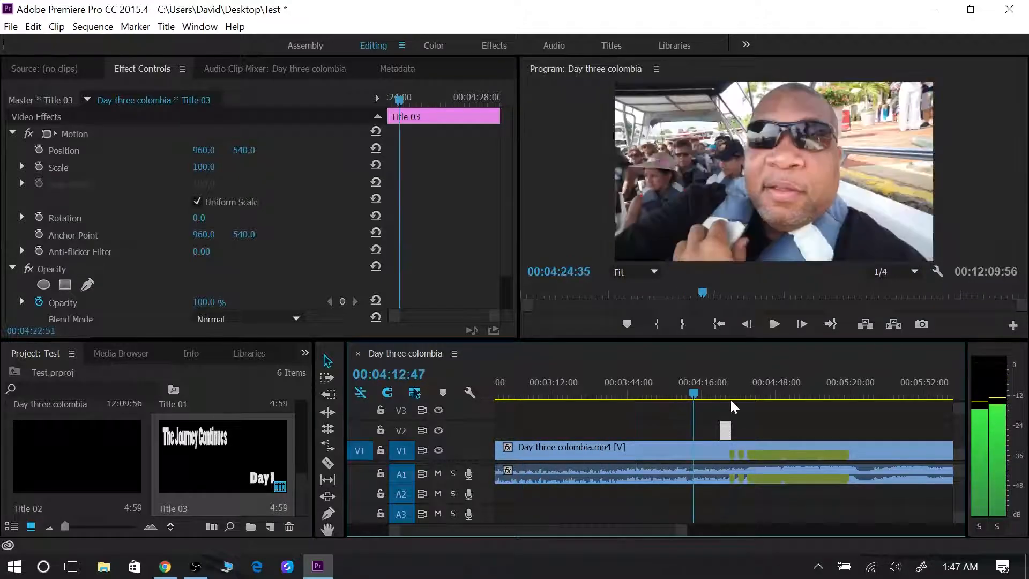
{"action": "left_click", "coordinate": [829, 396]}
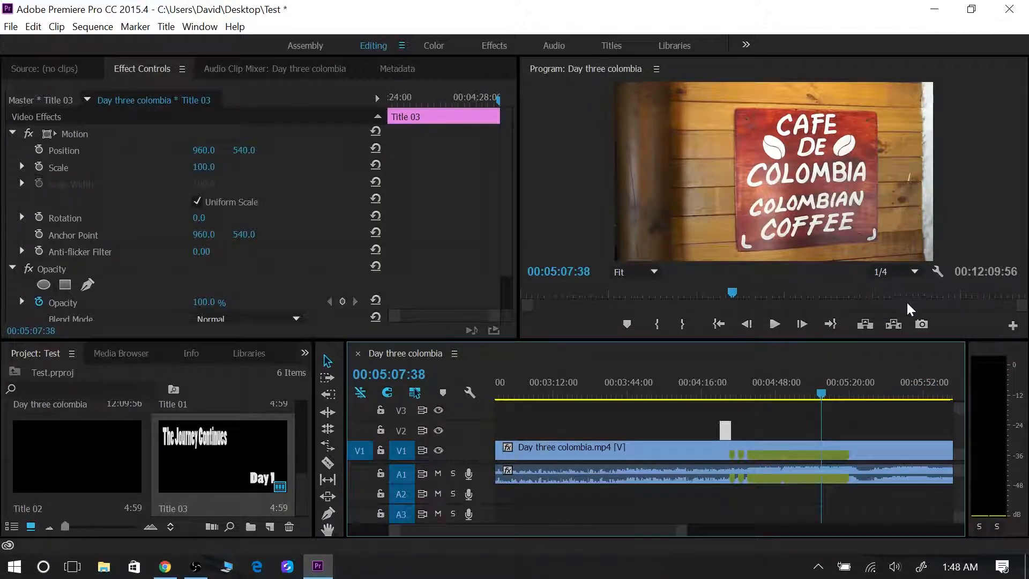
{"action": "left_click", "coordinate": [922, 324]}
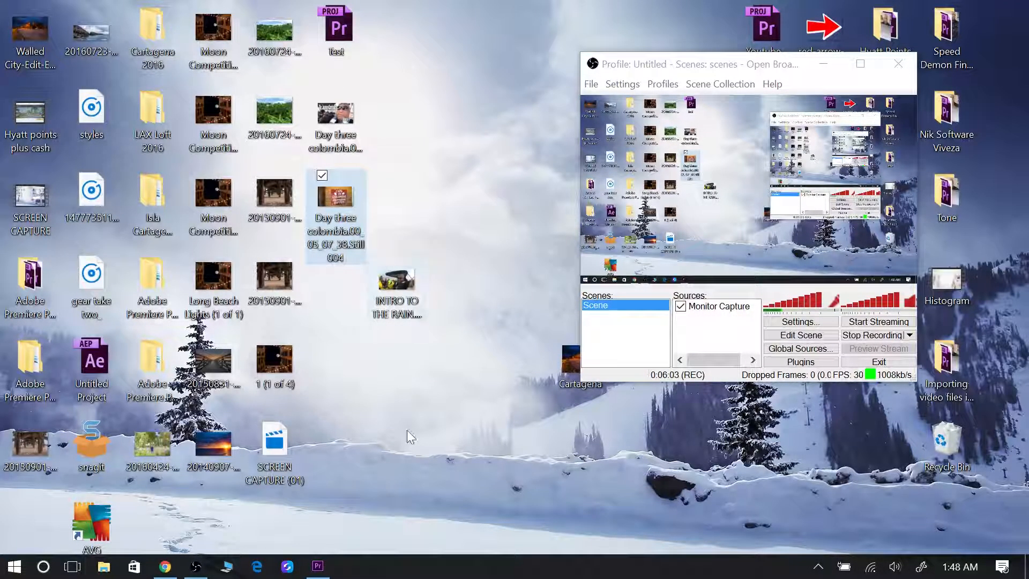
- Bring Premiere back from the taskbar and maximize it, showing the exported coffee-sign still as the seventh project item
{"action": "left_click", "coordinate": [317, 566]}
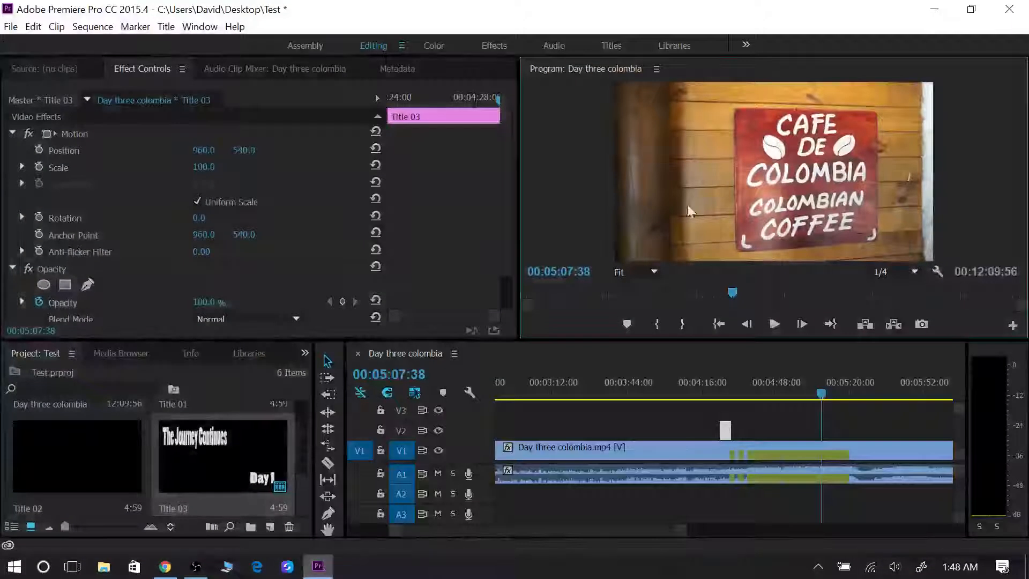
{"action": "left_click", "coordinate": [973, 9]}
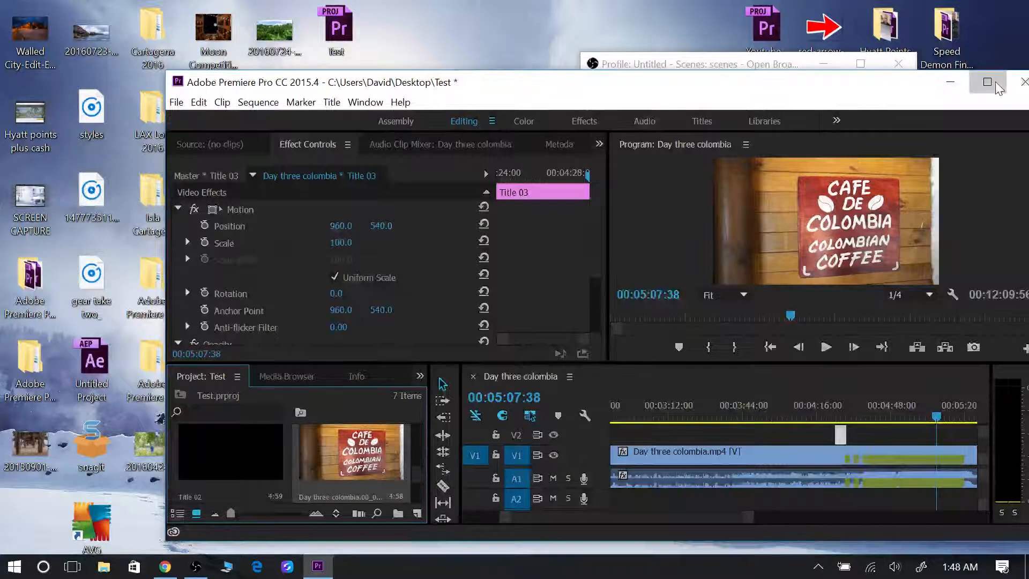
{"action": "left_click", "coordinate": [988, 83]}
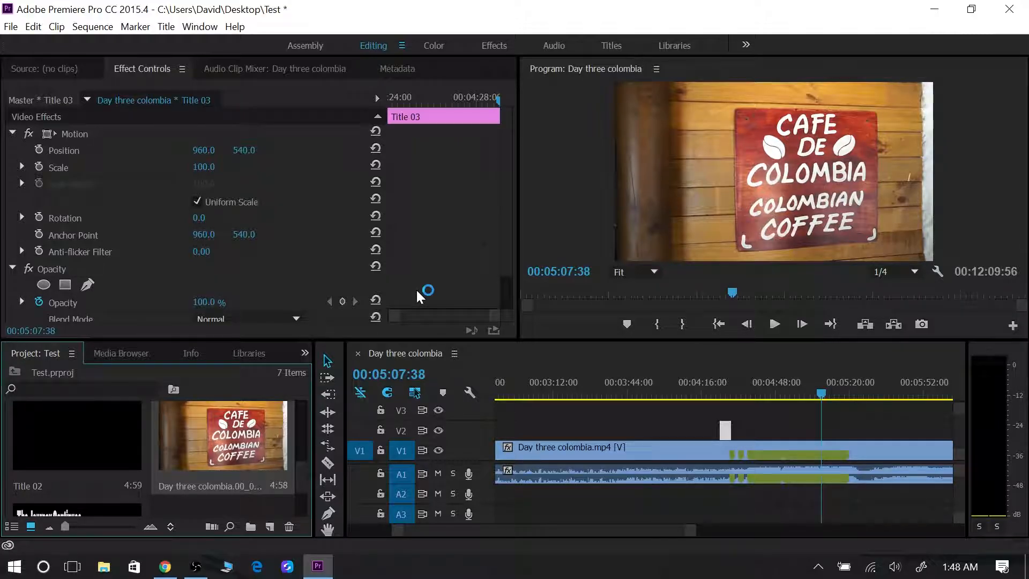
{"action": "mouse_move", "coordinate": [624, 303]}
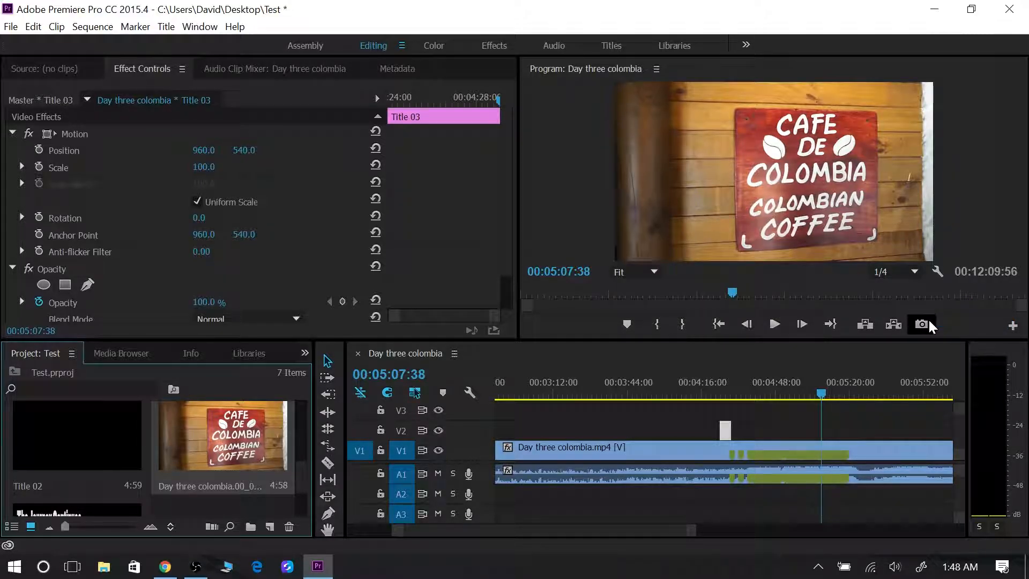
{"action": "mouse_move", "coordinate": [922, 324]}
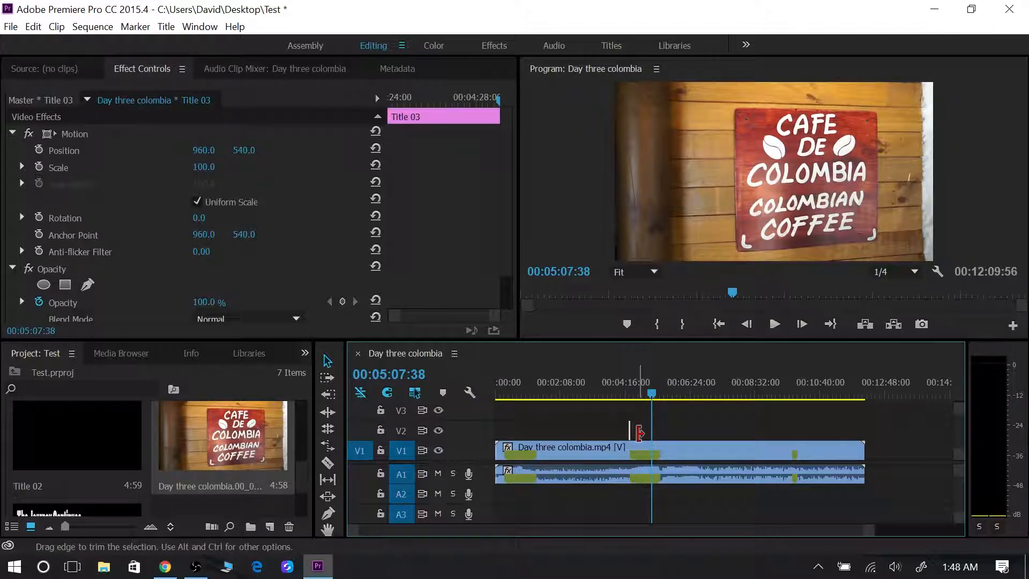
{"action": "left_click", "coordinate": [718, 421]}
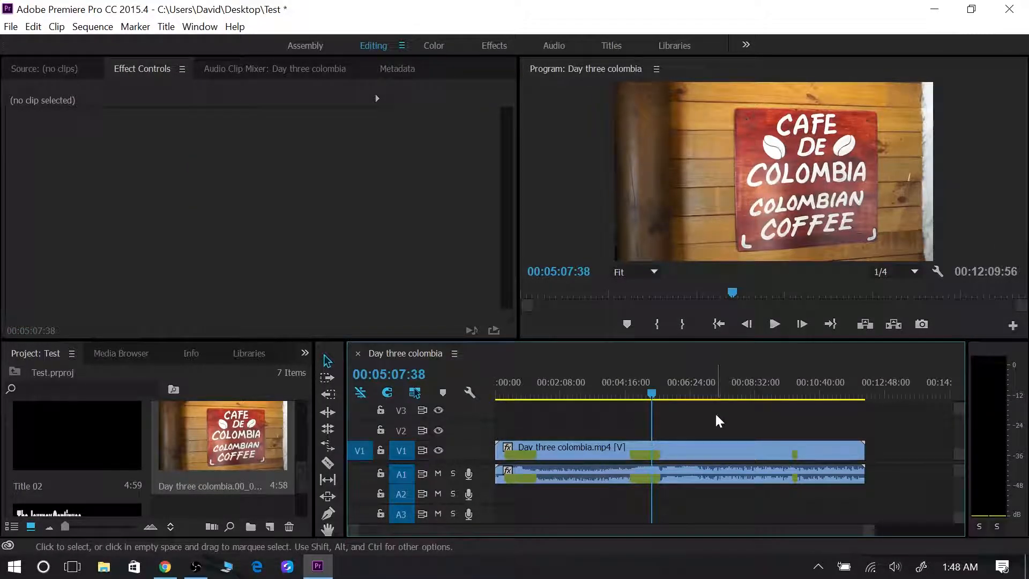